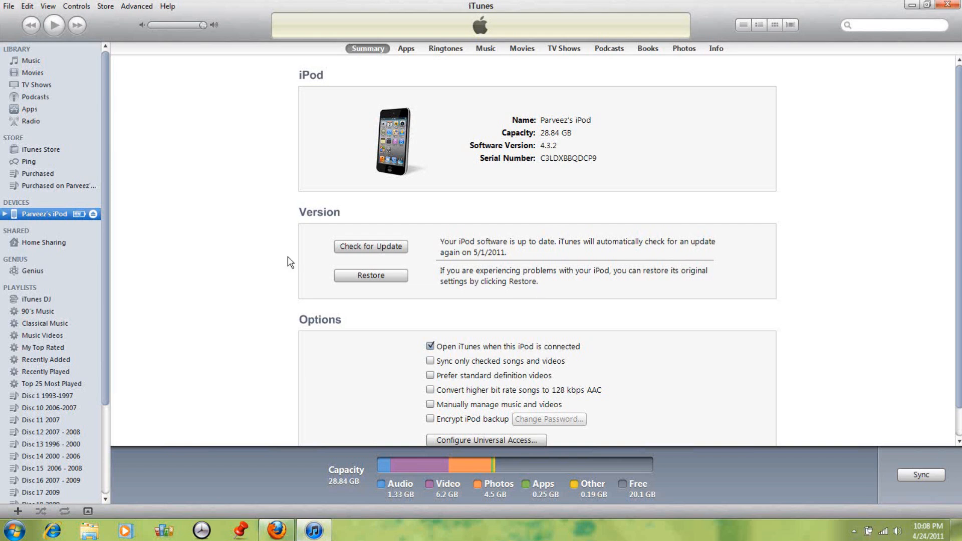
{"action": "mouse_move", "coordinate": [299, 146]}
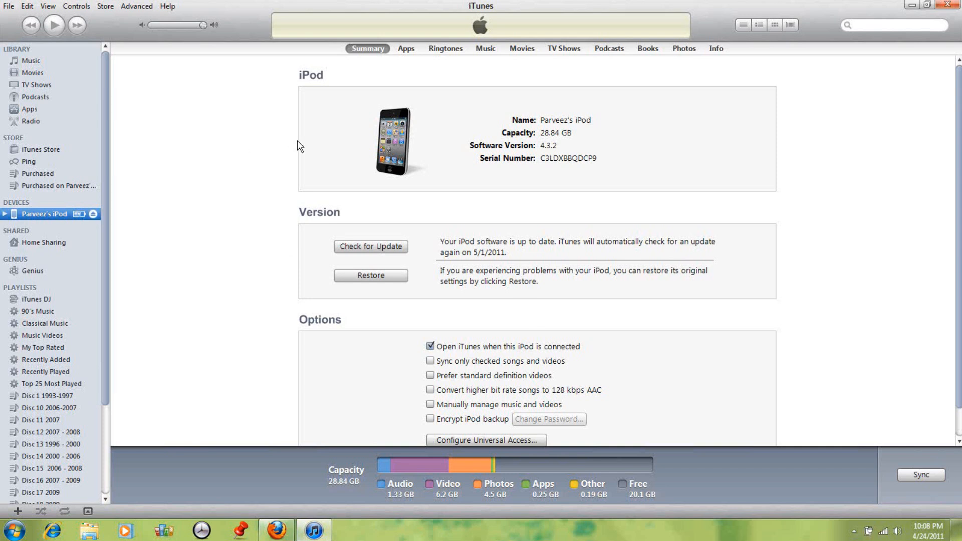
{"action": "mouse_move", "coordinate": [370, 152]}
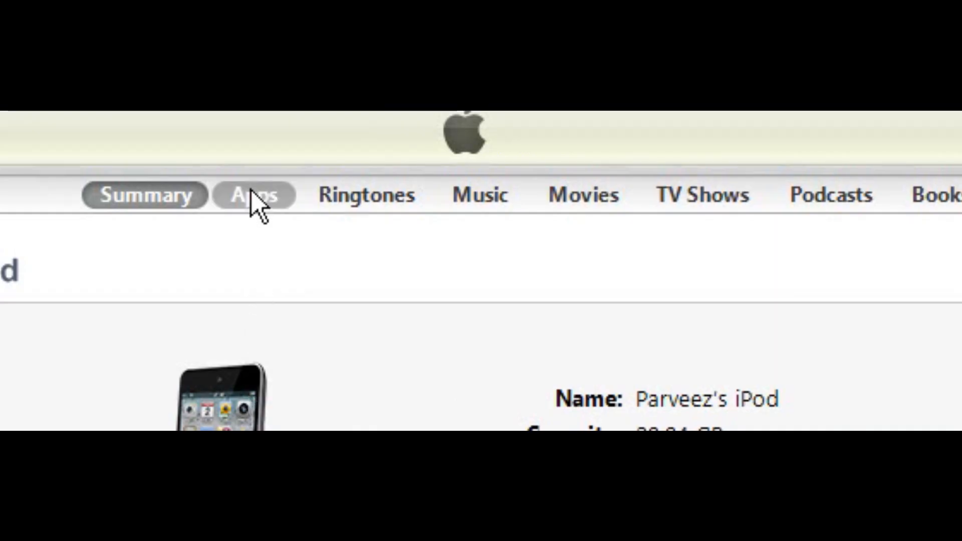
- Show the iPod's Apps settings and scroll down to the File Sharing section
{"action": "left_click", "coordinate": [254, 195]}
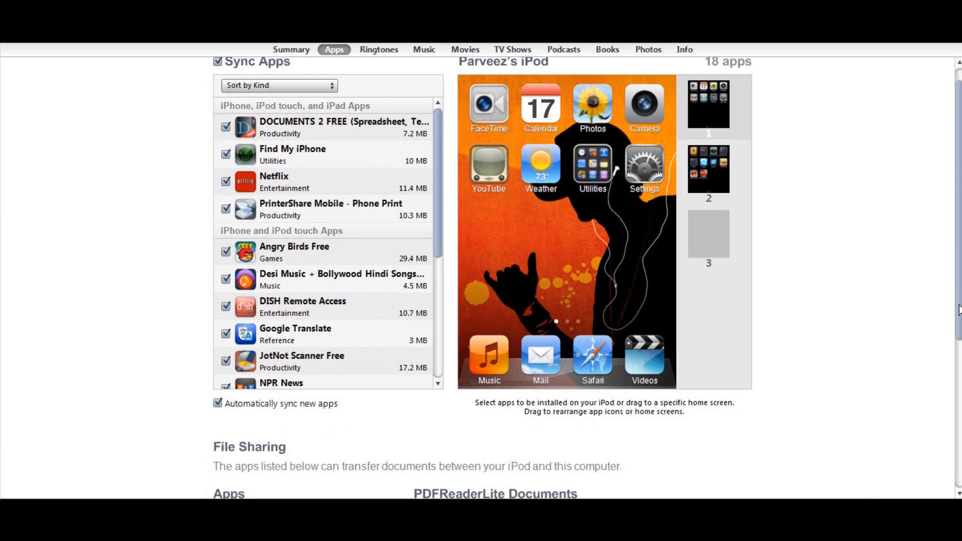
{"action": "scroll", "scroll_direction": "down", "scroll_amount": 3}
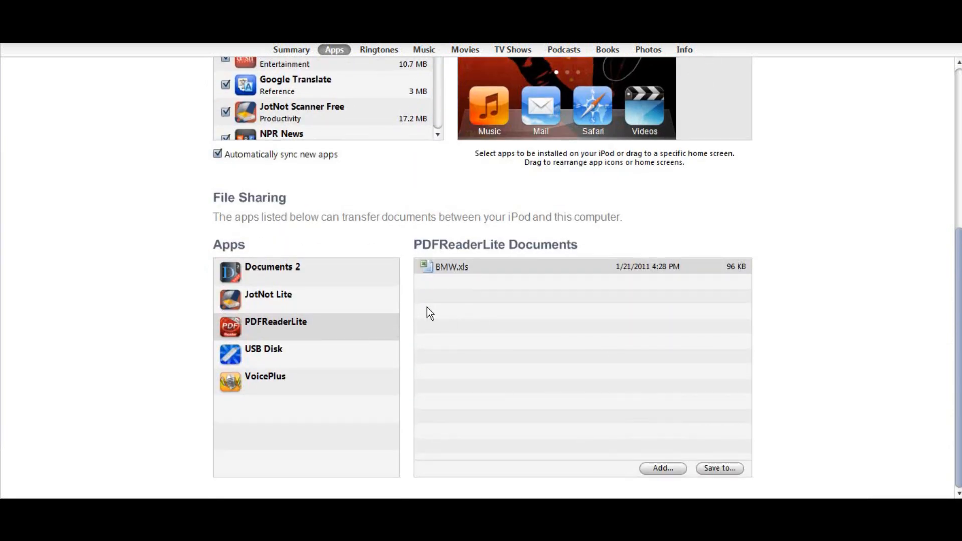
{"action": "mouse_move", "coordinate": [335, 215]}
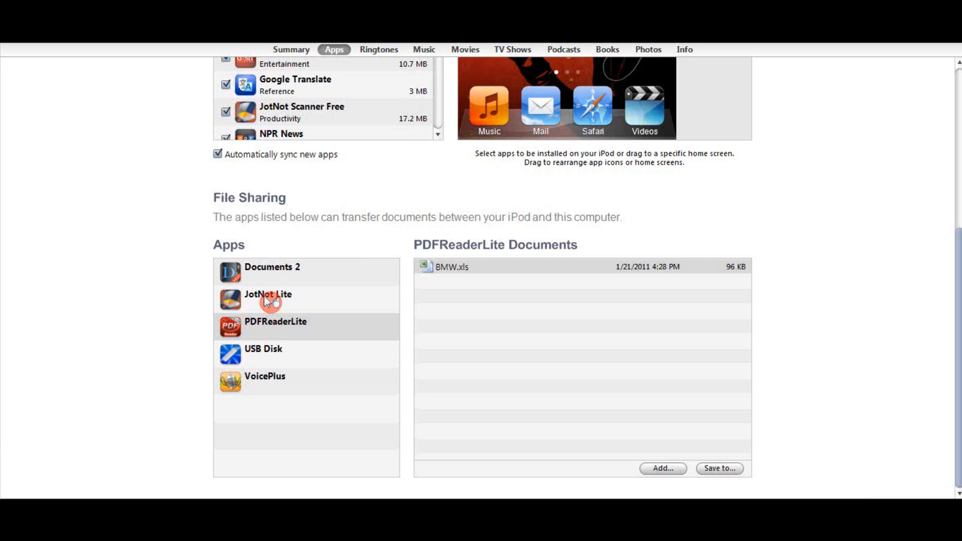
- Select PDFReaderLite in the File Sharing apps to list its shared documents
{"action": "left_click", "coordinate": [275, 322]}
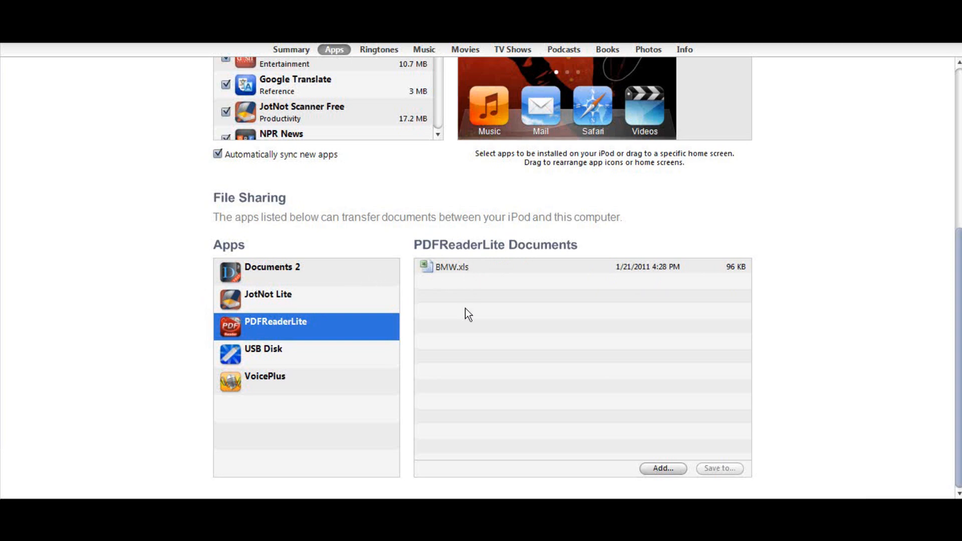
{"action": "mouse_move", "coordinate": [426, 308]}
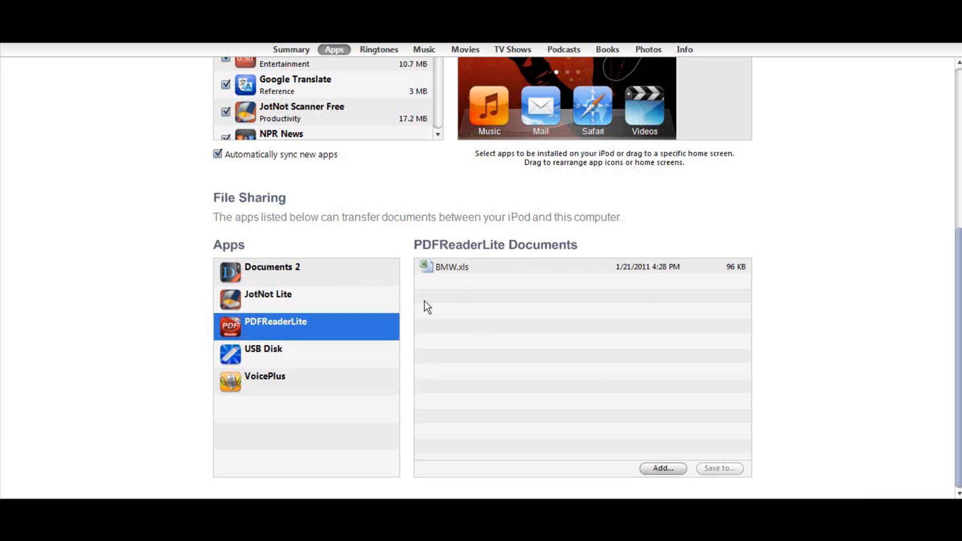
{"action": "mouse_move", "coordinate": [462, 281]}
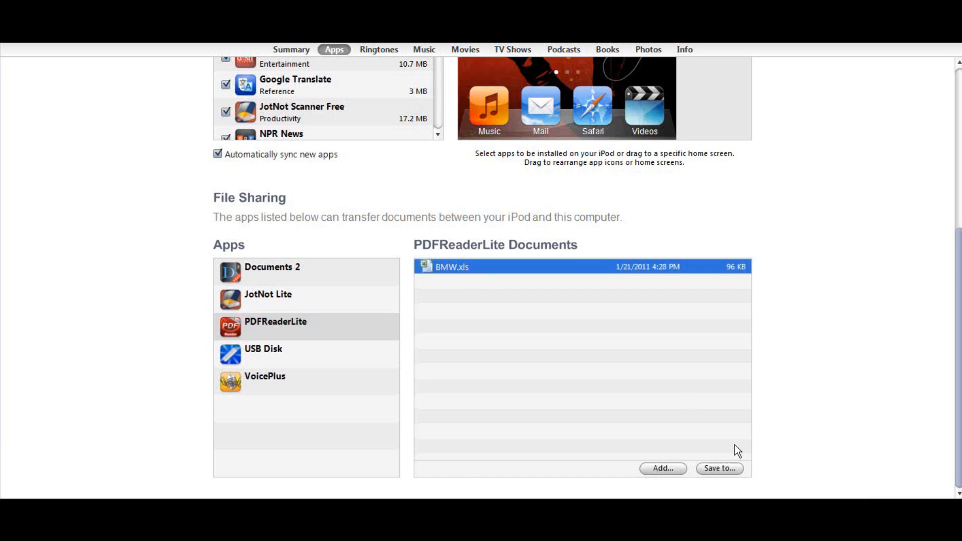
- Save BMW.xls to the Sample Pictures folder under Libraries > Pictures
{"action": "left_click", "coordinate": [720, 468]}
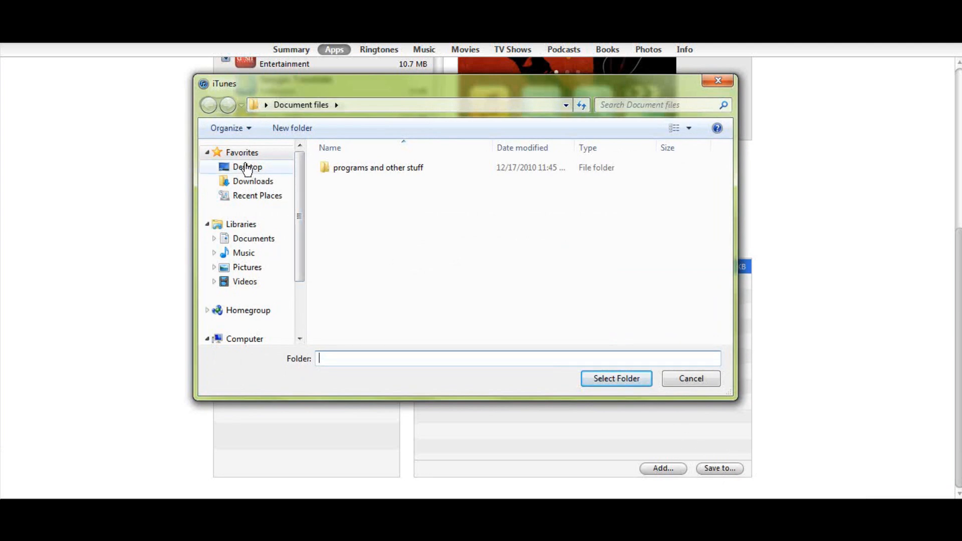
{"action": "mouse_move", "coordinate": [190, 231]}
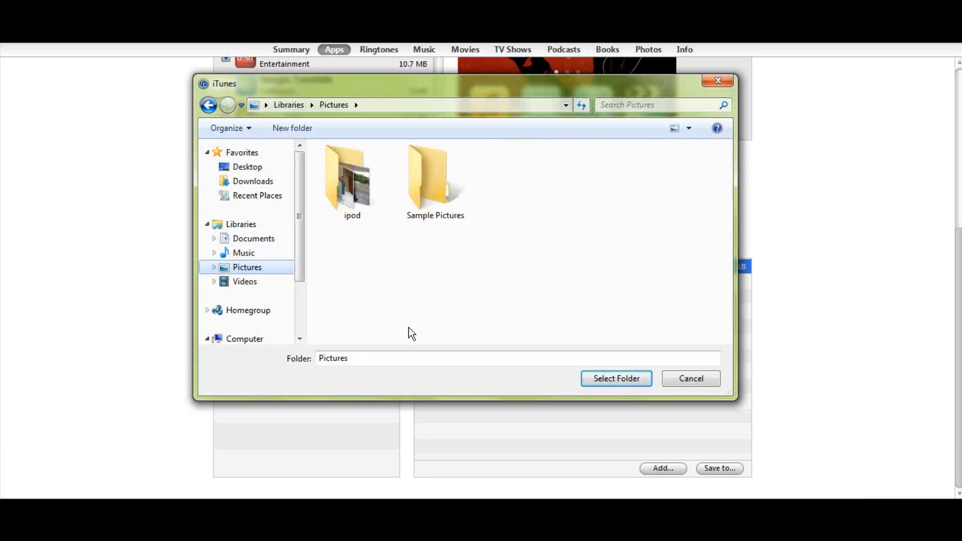
{"action": "left_click", "coordinate": [435, 182]}
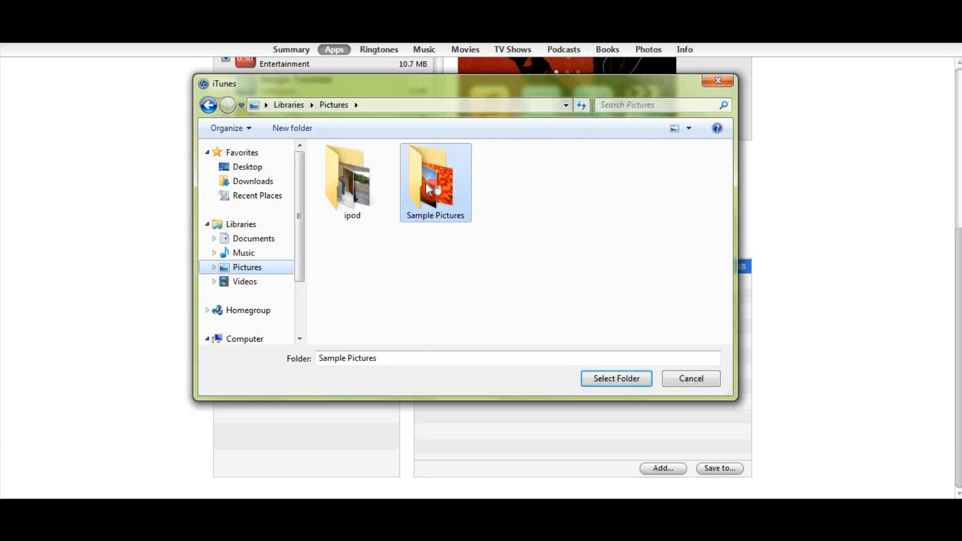
{"action": "left_click", "coordinate": [615, 378]}
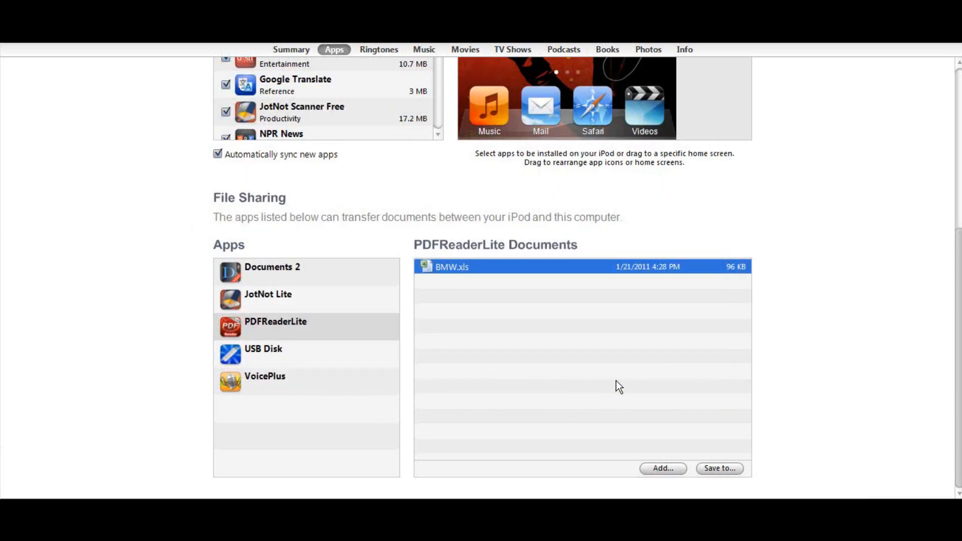
{"action": "mouse_move", "coordinate": [780, 347]}
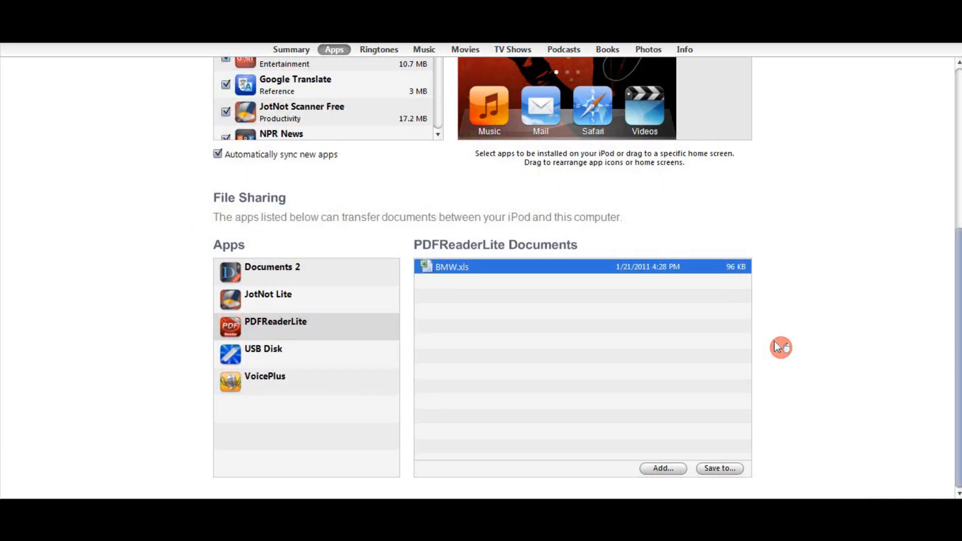
{"action": "mouse_move", "coordinate": [720, 475]}
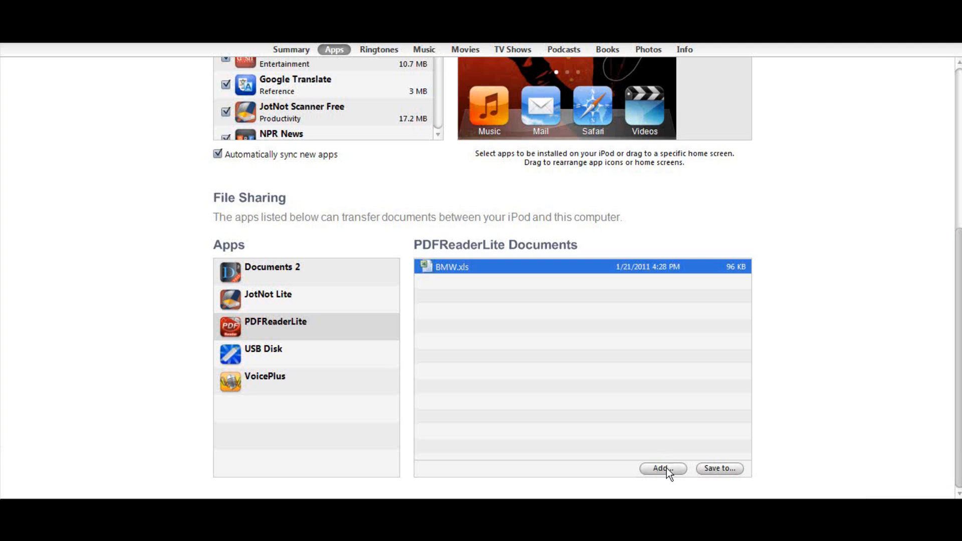
- Add Vitamins.xlsx from the Documents library to PDFReaderLite's shared documents
{"action": "left_click", "coordinate": [662, 467]}
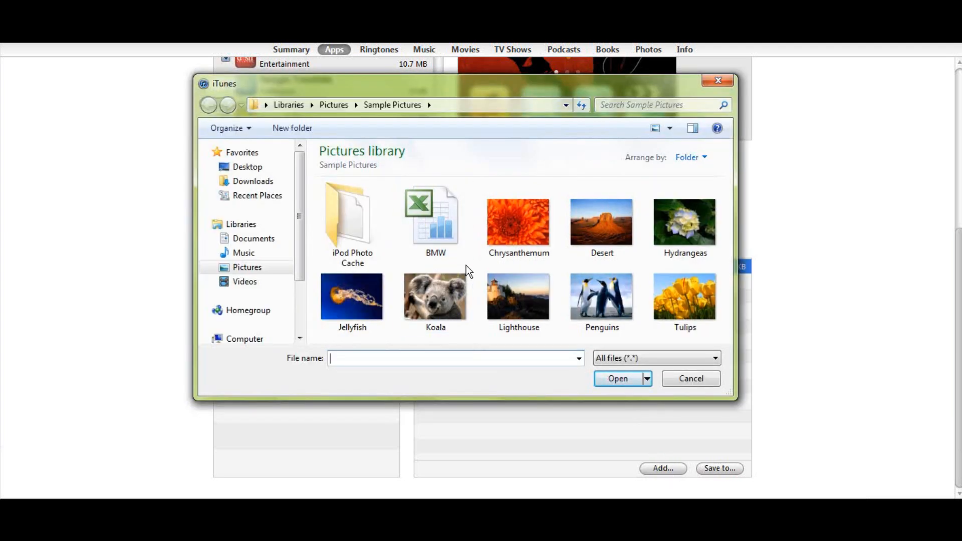
{"action": "mouse_move", "coordinate": [257, 242]}
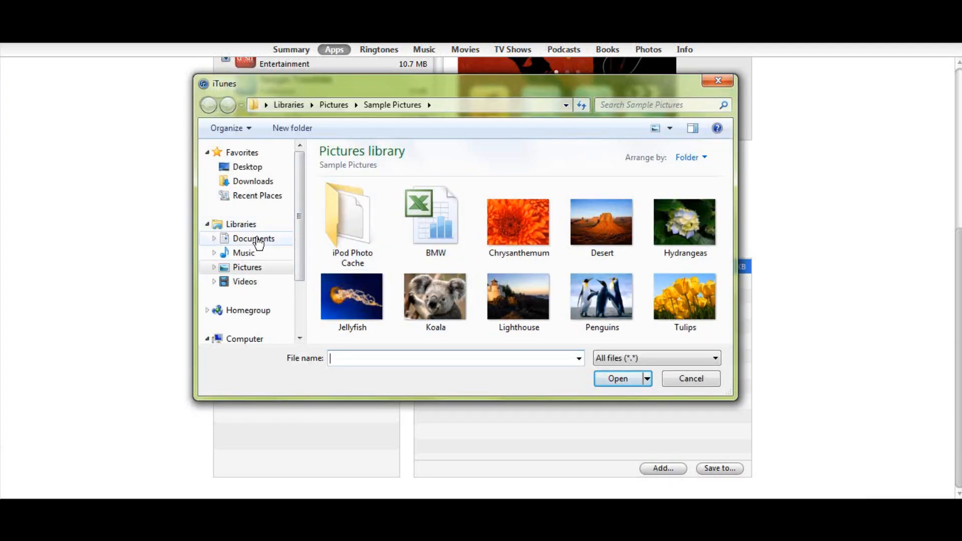
{"action": "left_click", "coordinate": [253, 239]}
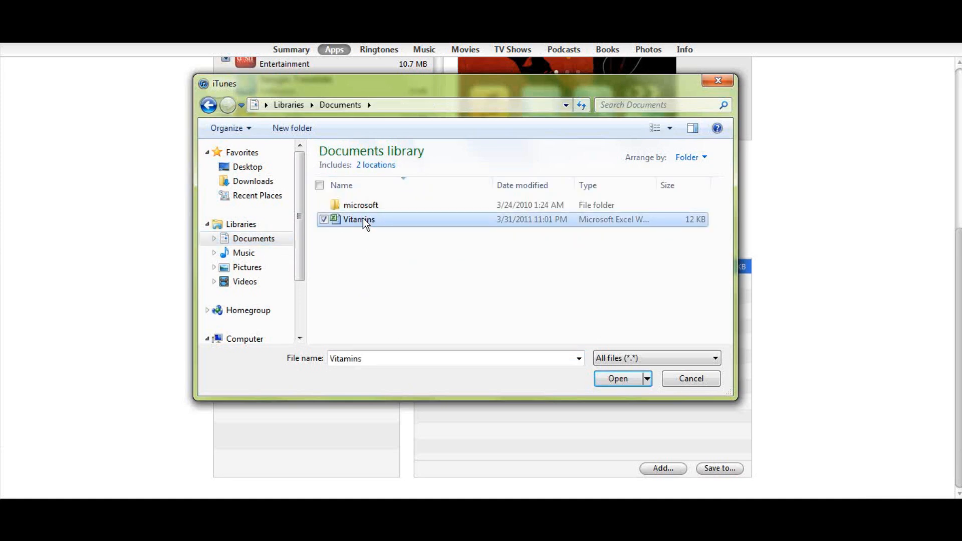
{"action": "left_click", "coordinate": [619, 377]}
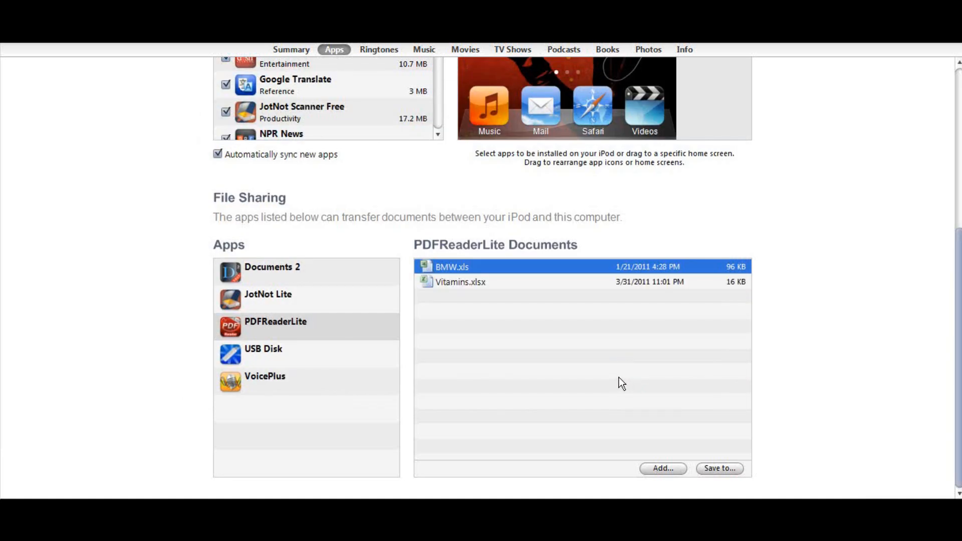
{"action": "mouse_move", "coordinate": [835, 416]}
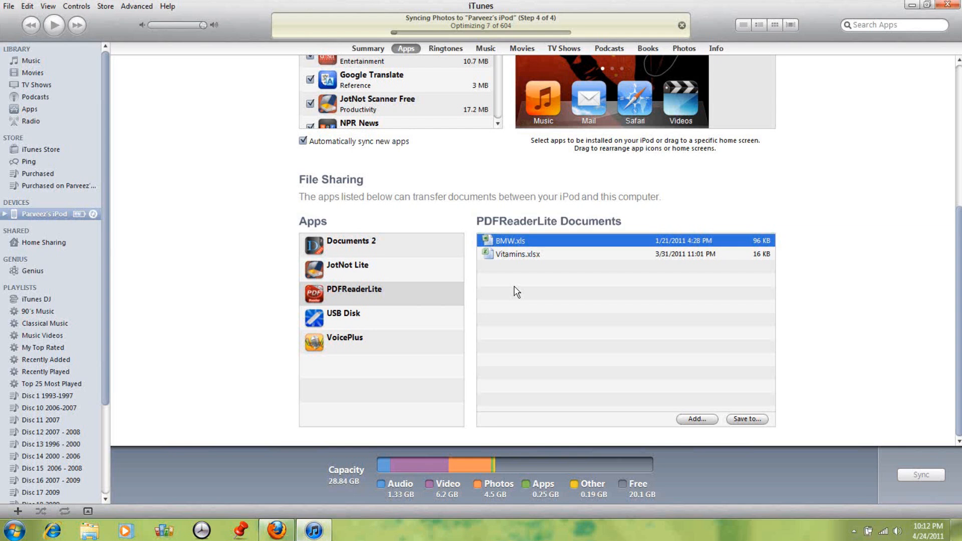
{"action": "mouse_move", "coordinate": [507, 290]}
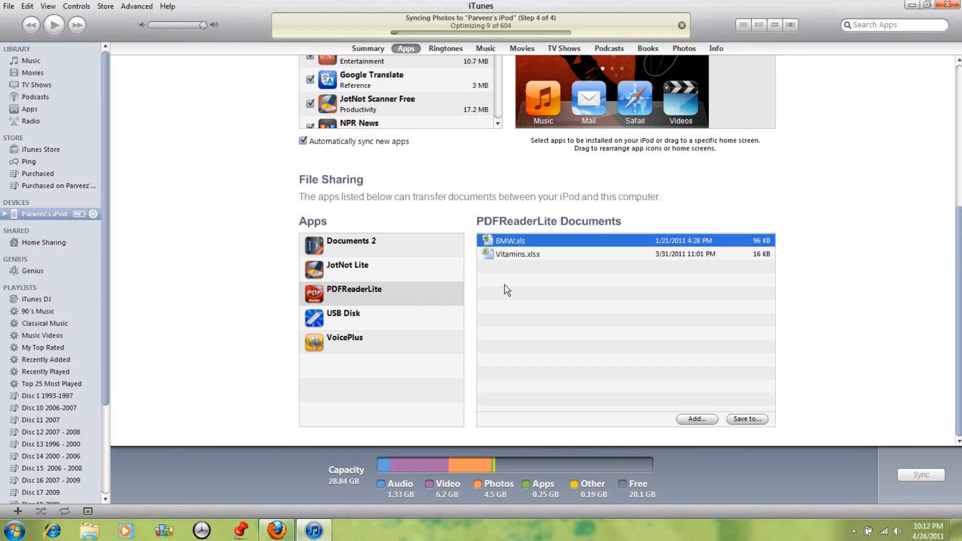